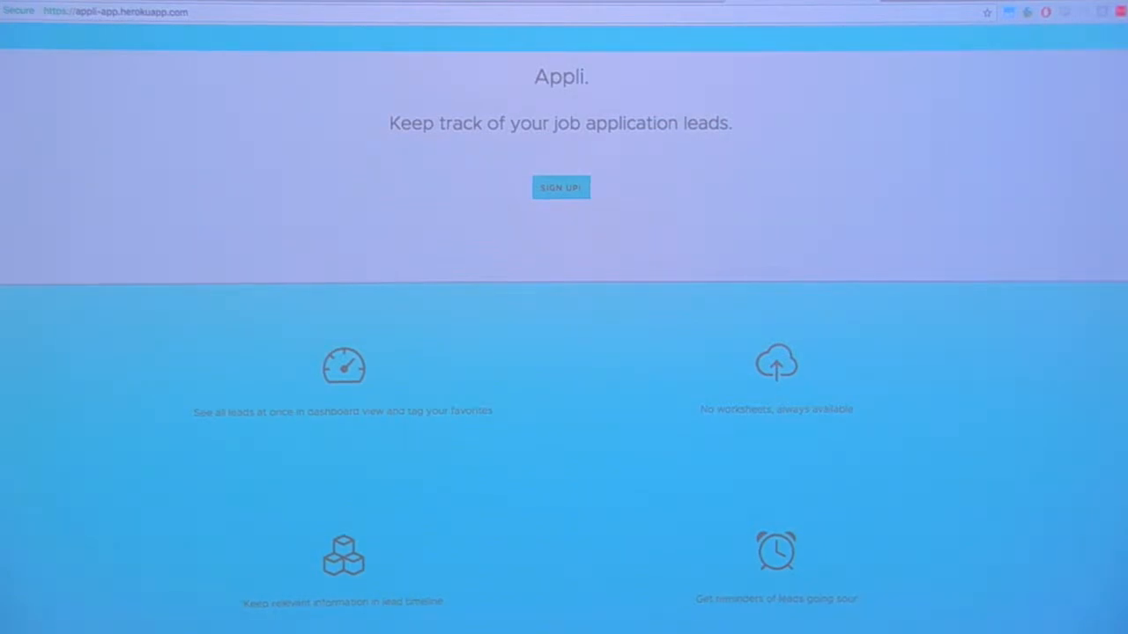
# Step: Open the login page and sign in with the demo account to reach the leads dashboard
pyautogui.click(560, 186)
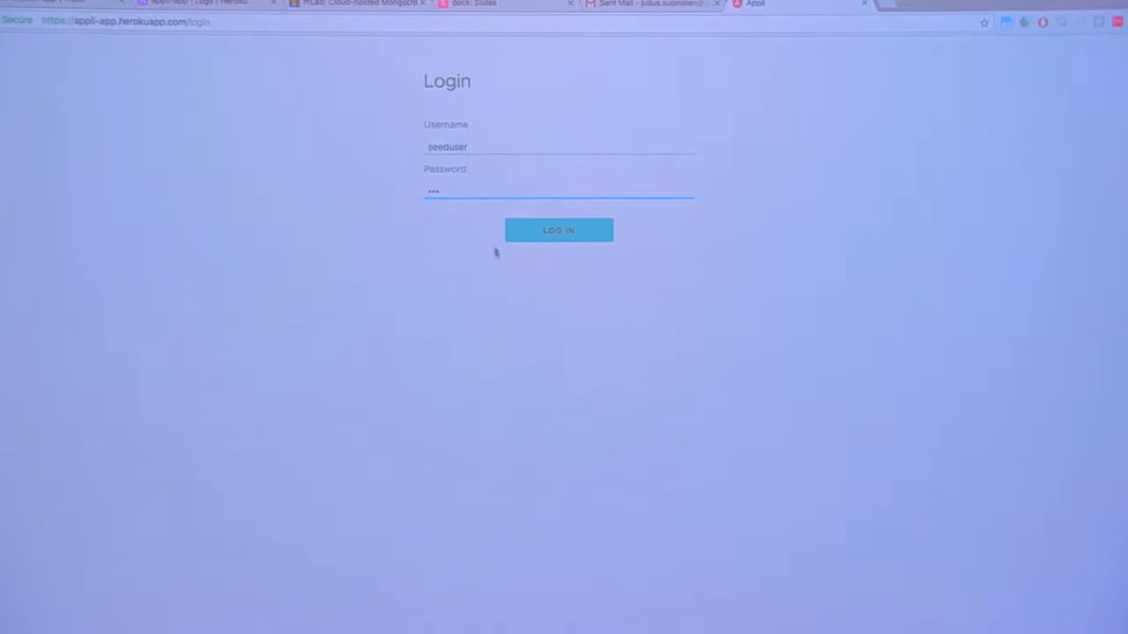
pyautogui.click(559, 229)
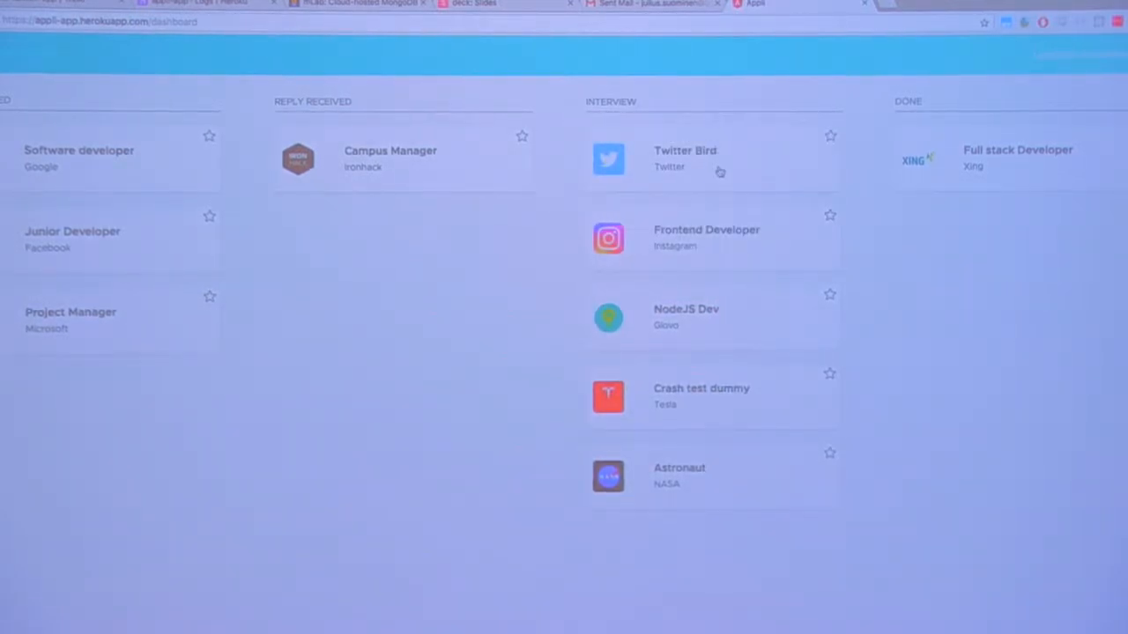
# Step: From the dashboard's top bar, bring up the Create new lead dialog
pyautogui.click(714, 159)
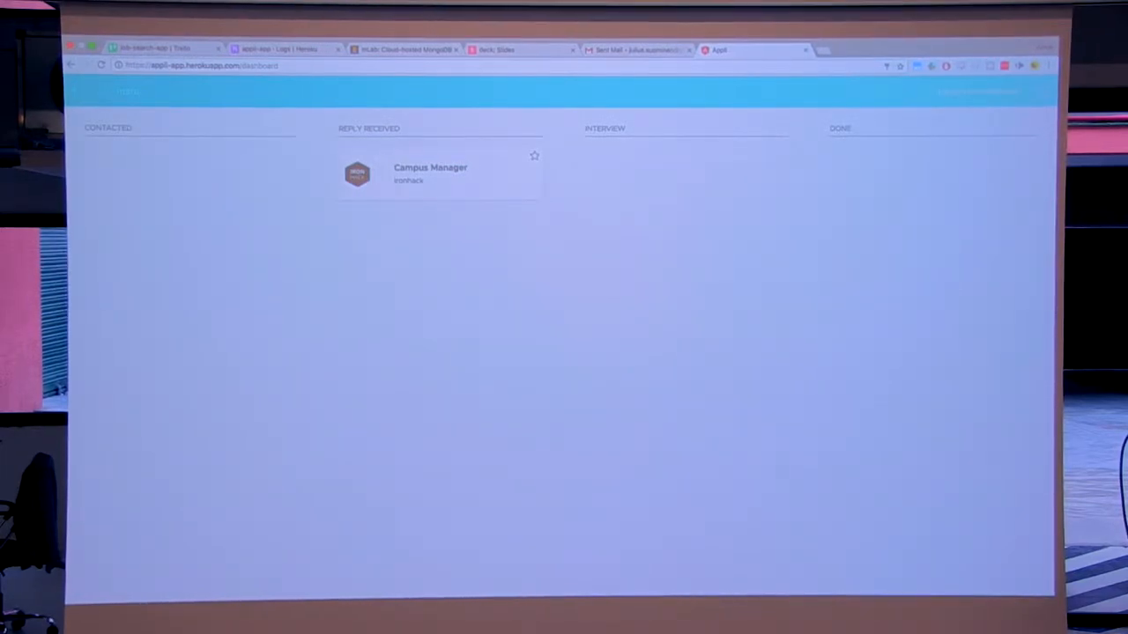
pyautogui.click(430, 173)
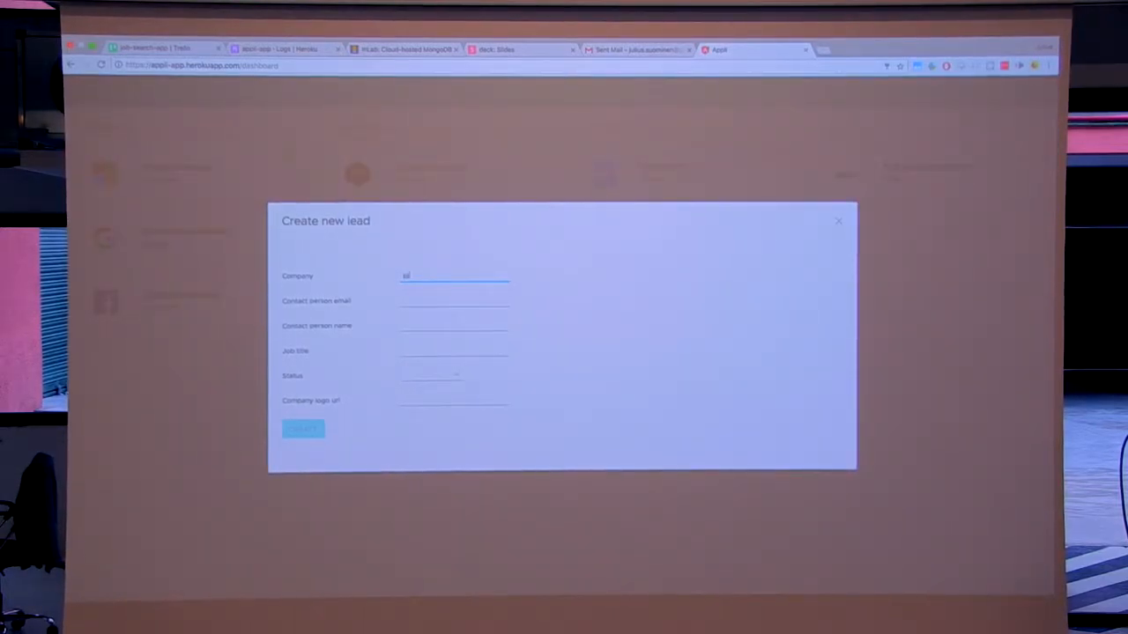
# Step: Create a lead for company IBM with contact John and status Reply received
pyautogui.write('IBM')
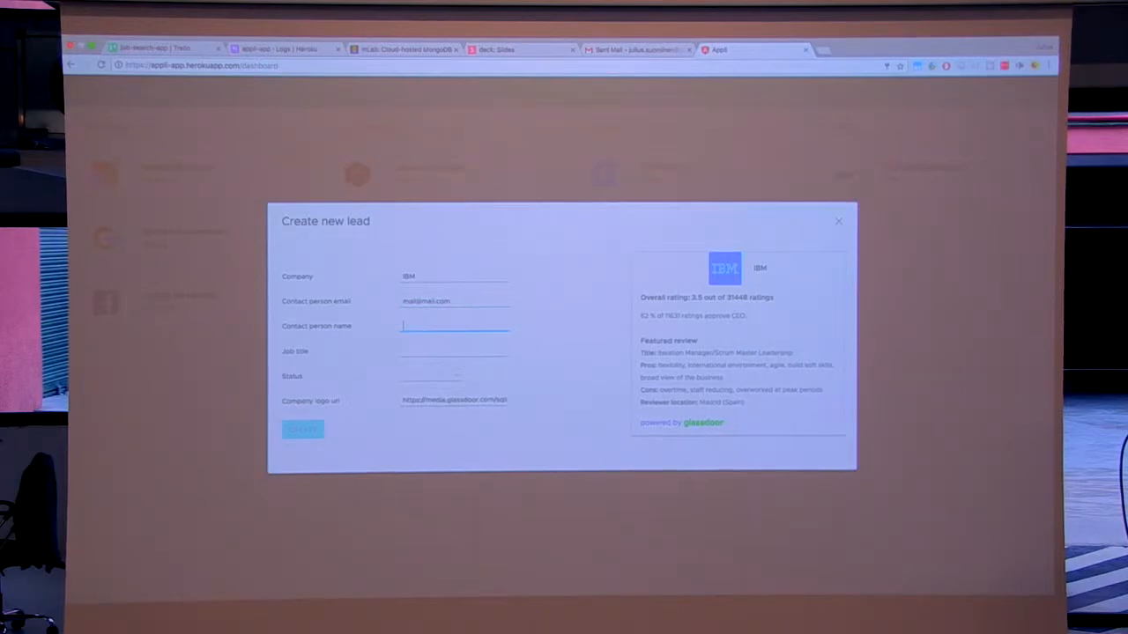
pyautogui.write('John IBM')
pyautogui.click(454, 350)
pyautogui.write('Developer')
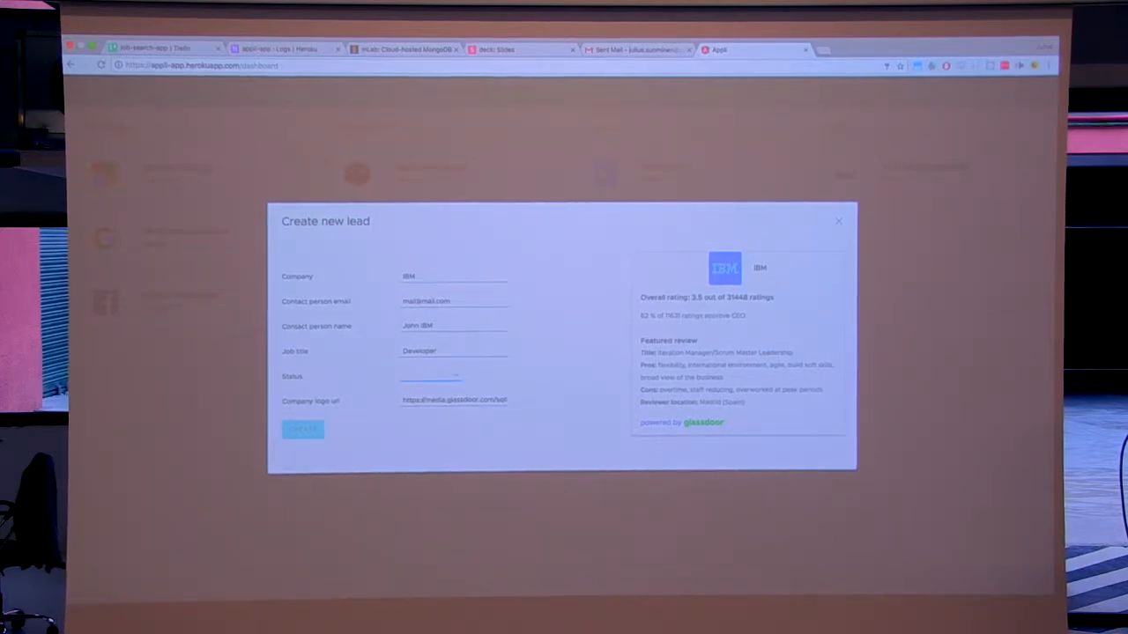
pyautogui.click(430, 376)
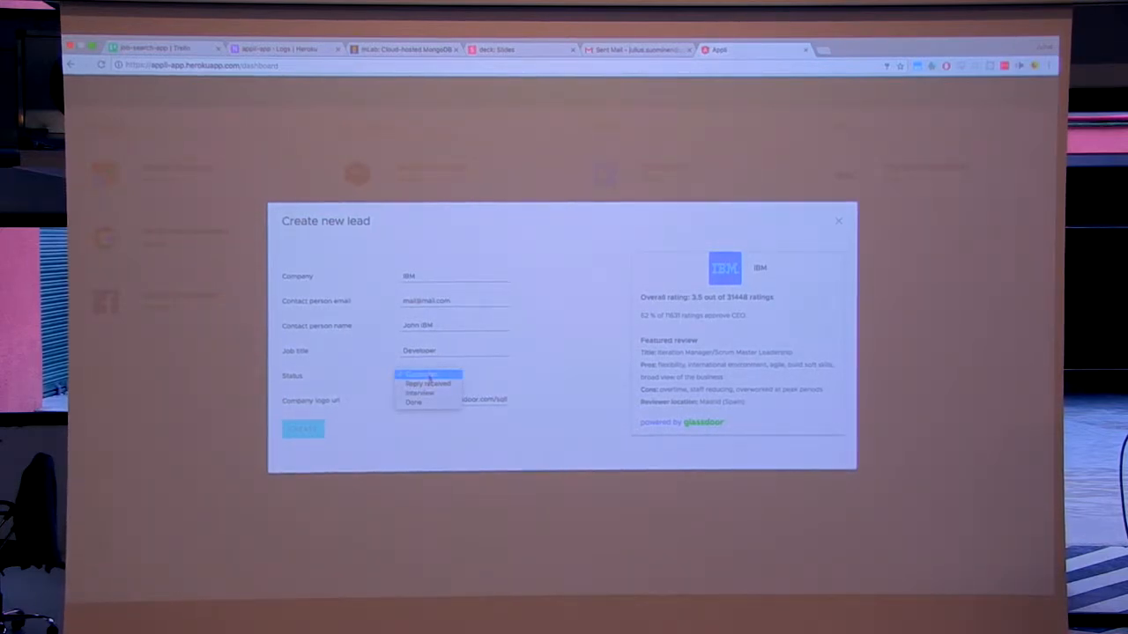
pyautogui.click(427, 374)
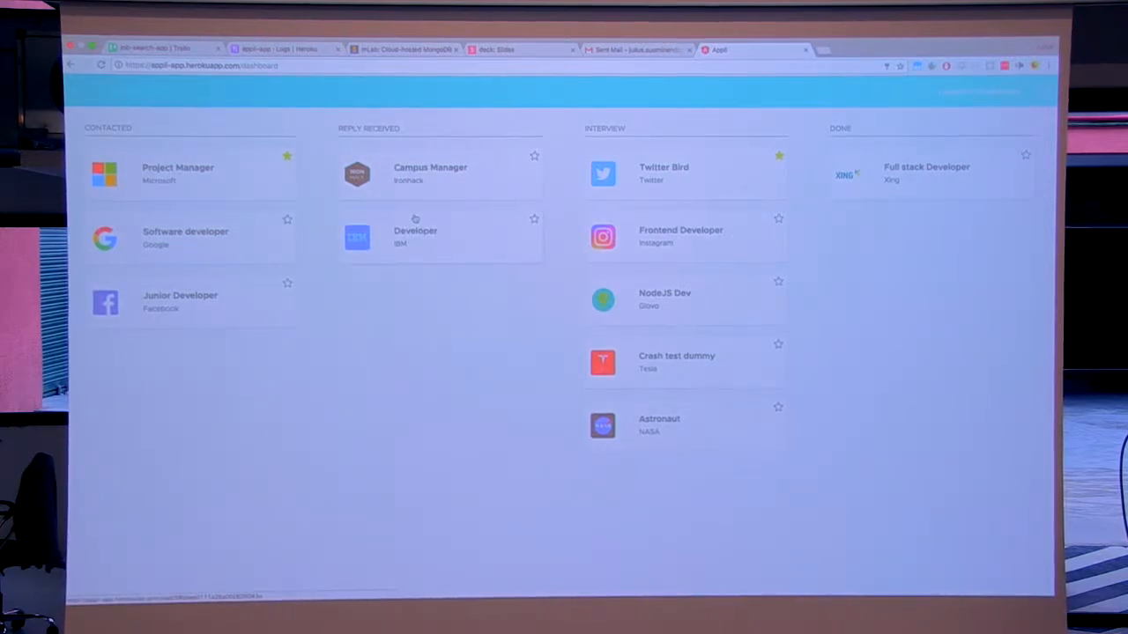
# Step: Open the IBM Developer card in the Reply received column
pyautogui.click(415, 236)
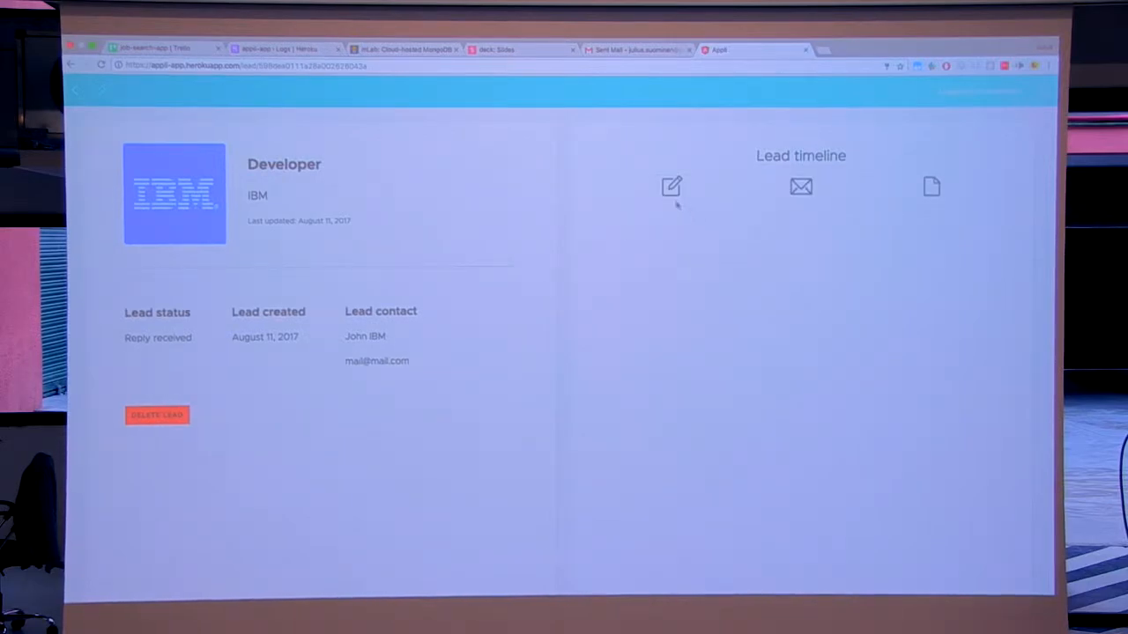
# Step: Write and save a short text note on the IBM lead's timeline
pyautogui.click(672, 186)
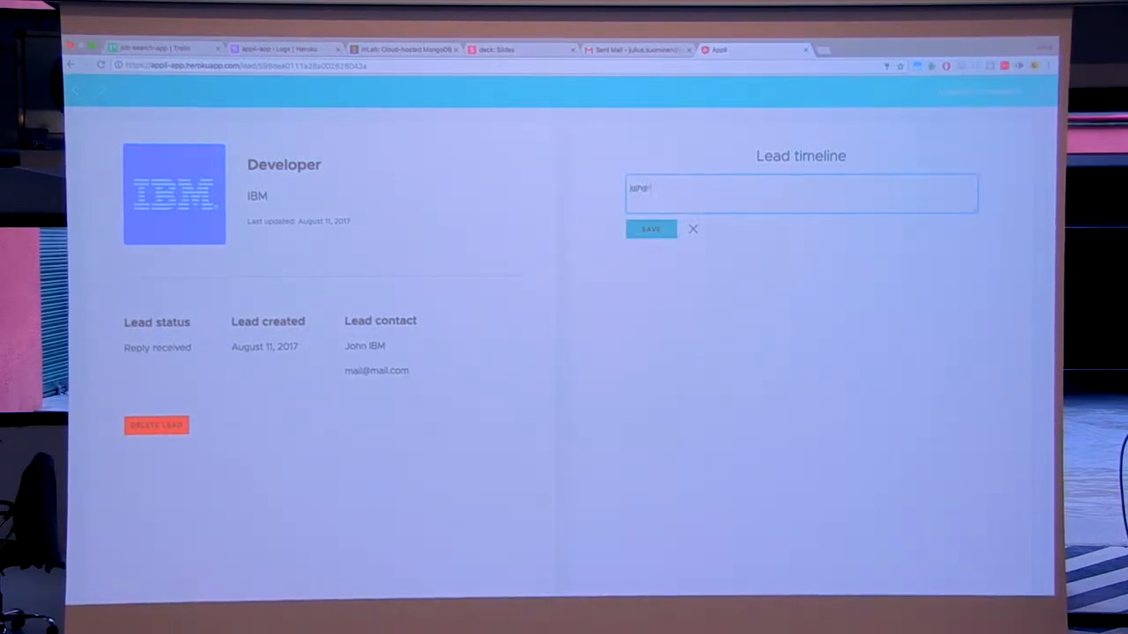
pyautogui.click(693, 229)
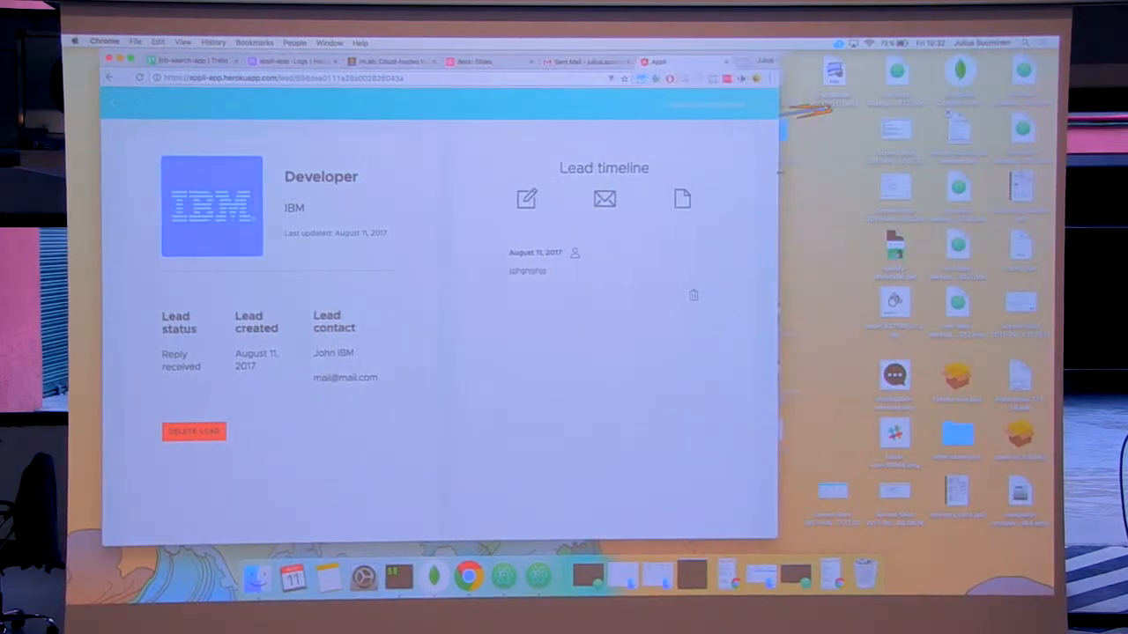
pyautogui.click(682, 198)
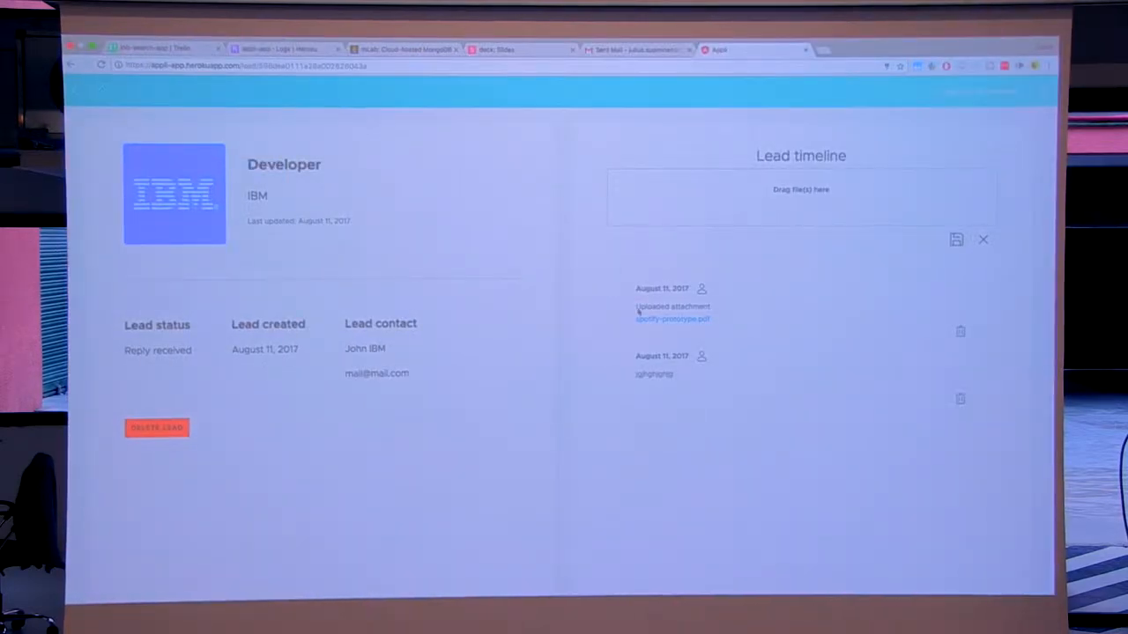
# Step: Attach spotify-prototype.pdf to the IBM lead's timeline and view the email-timeline instructions
pyautogui.click(673, 318)
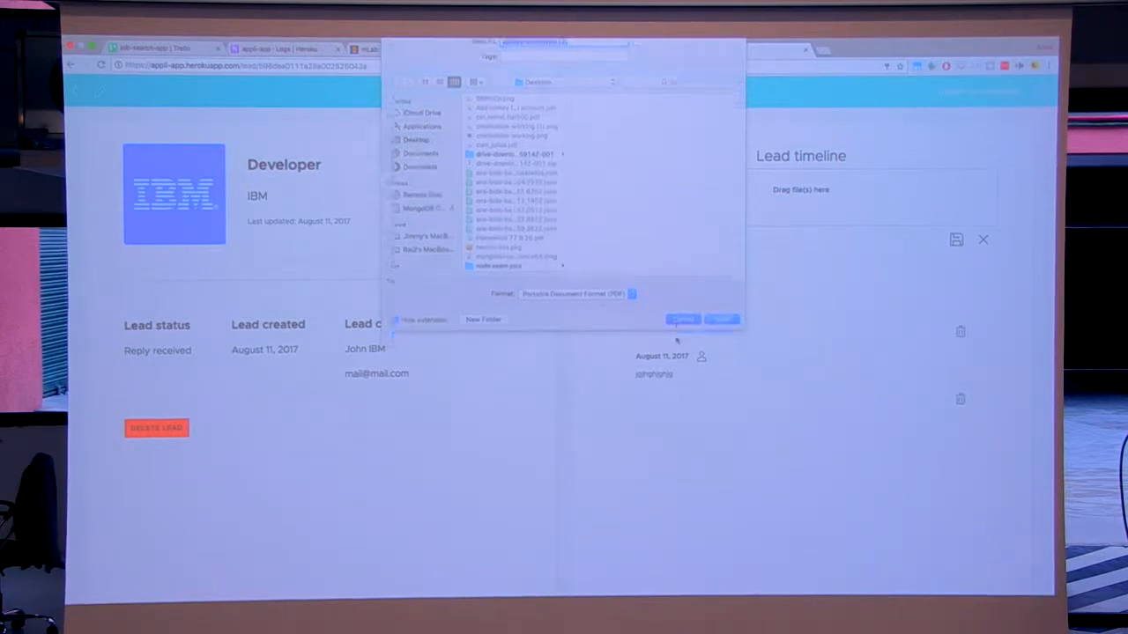
pyautogui.click(721, 319)
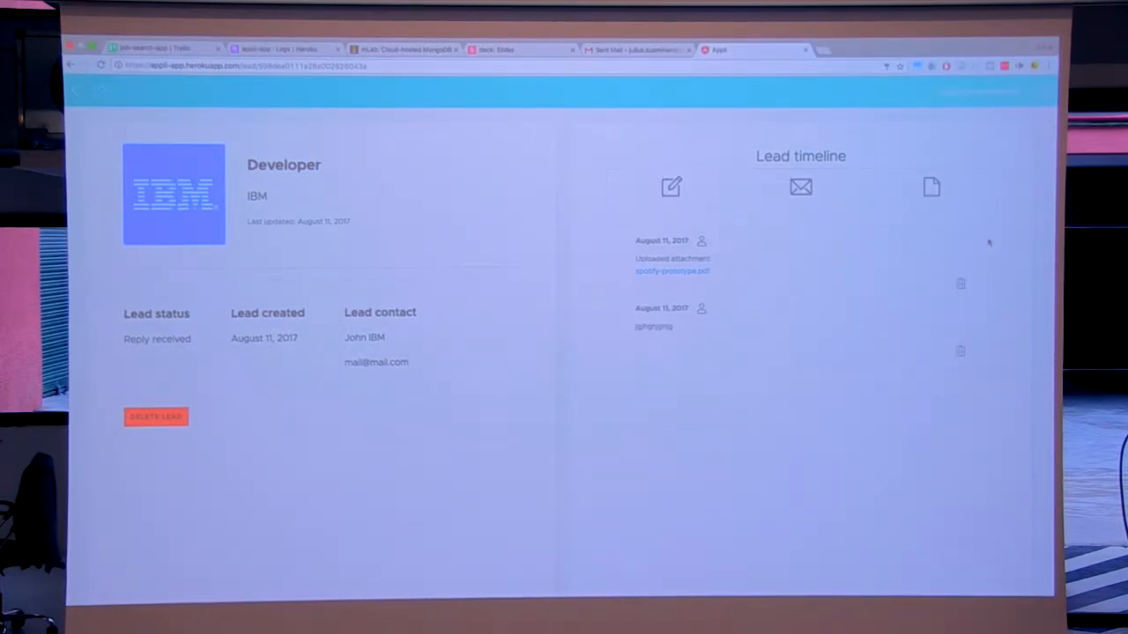
pyautogui.click(800, 185)
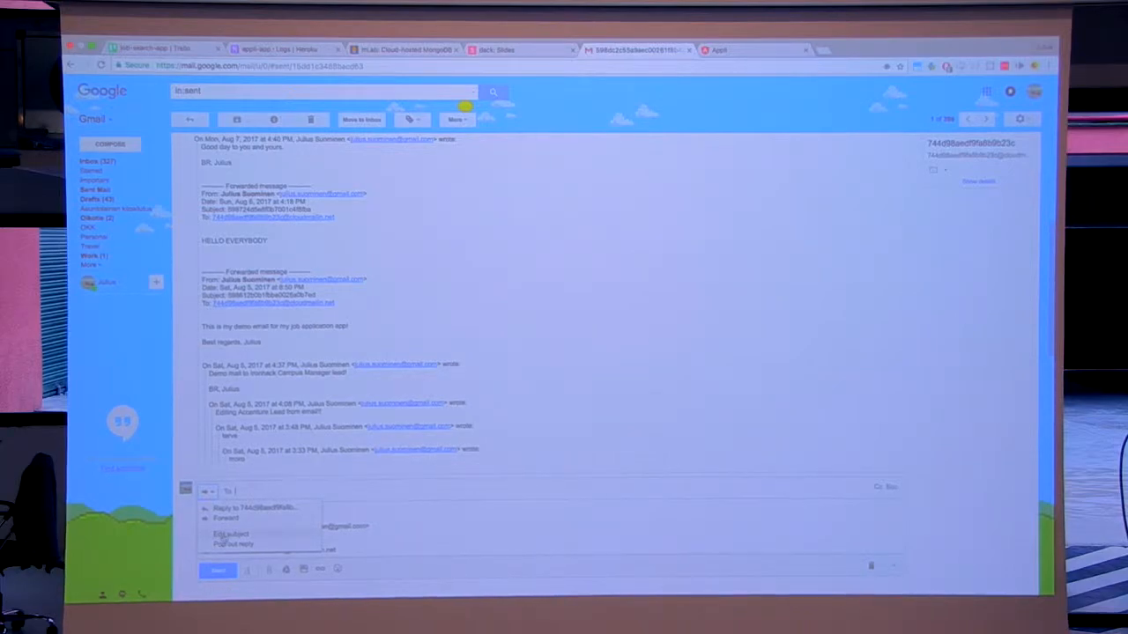
# Step: Send the Gmail reply with the lead's code as subject, then return to the IBM lead
pyautogui.click(226, 518)
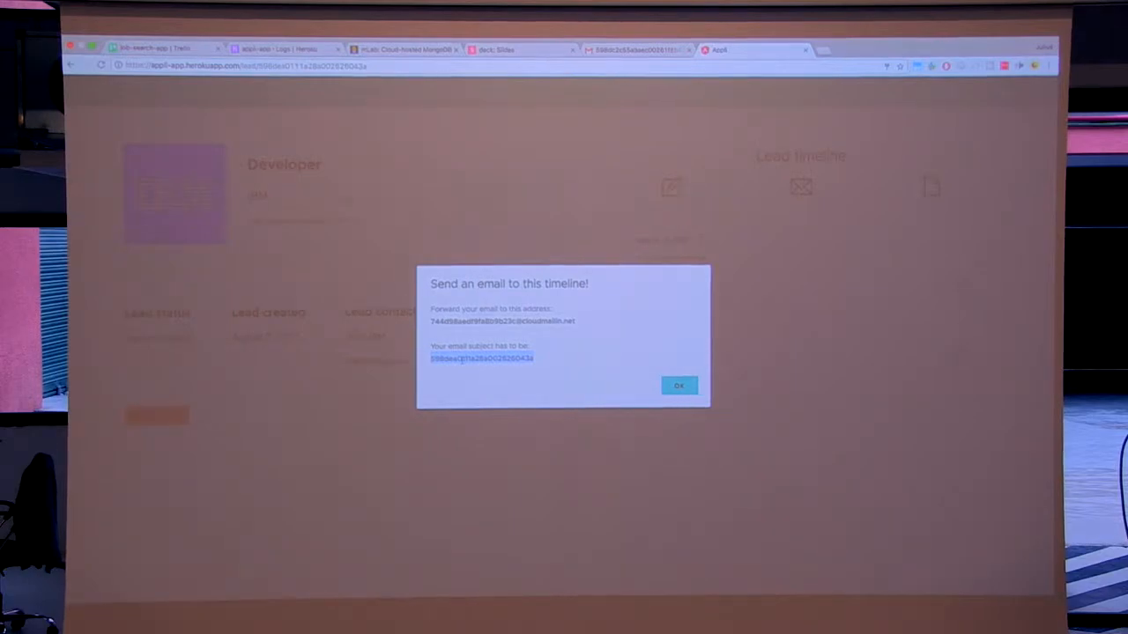
pyautogui.click(679, 386)
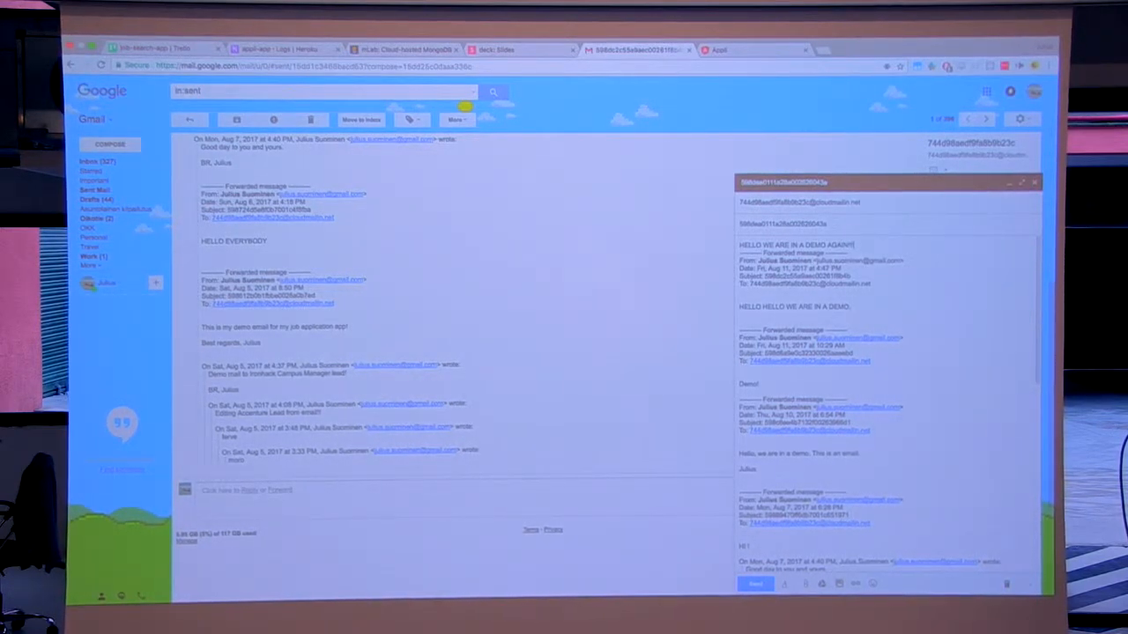
pyautogui.click(754, 584)
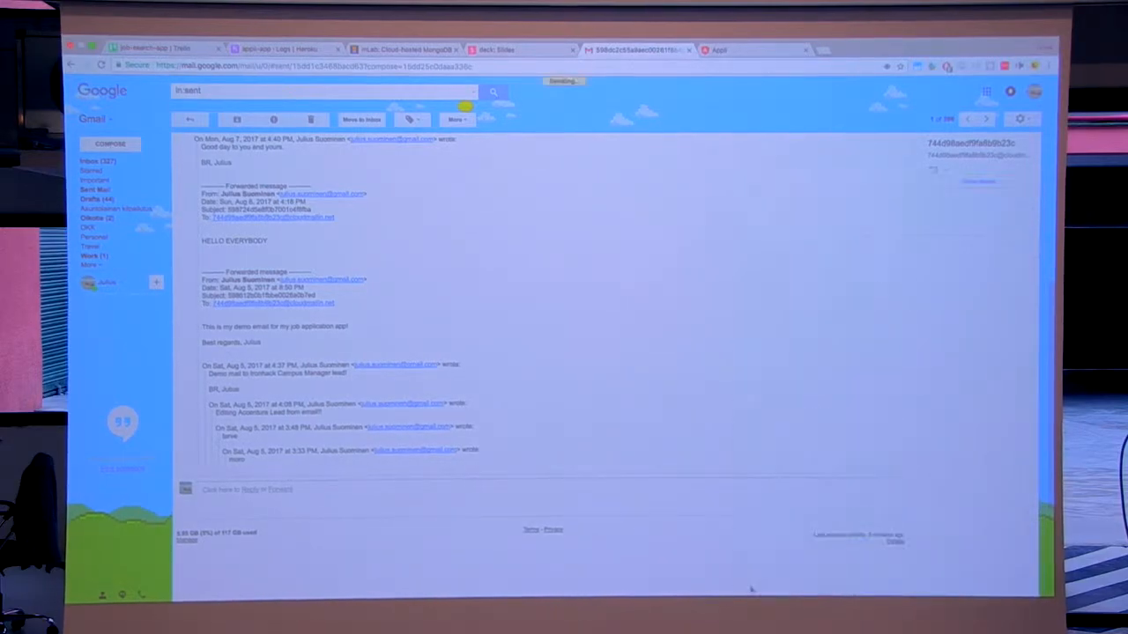
pyautogui.click(749, 49)
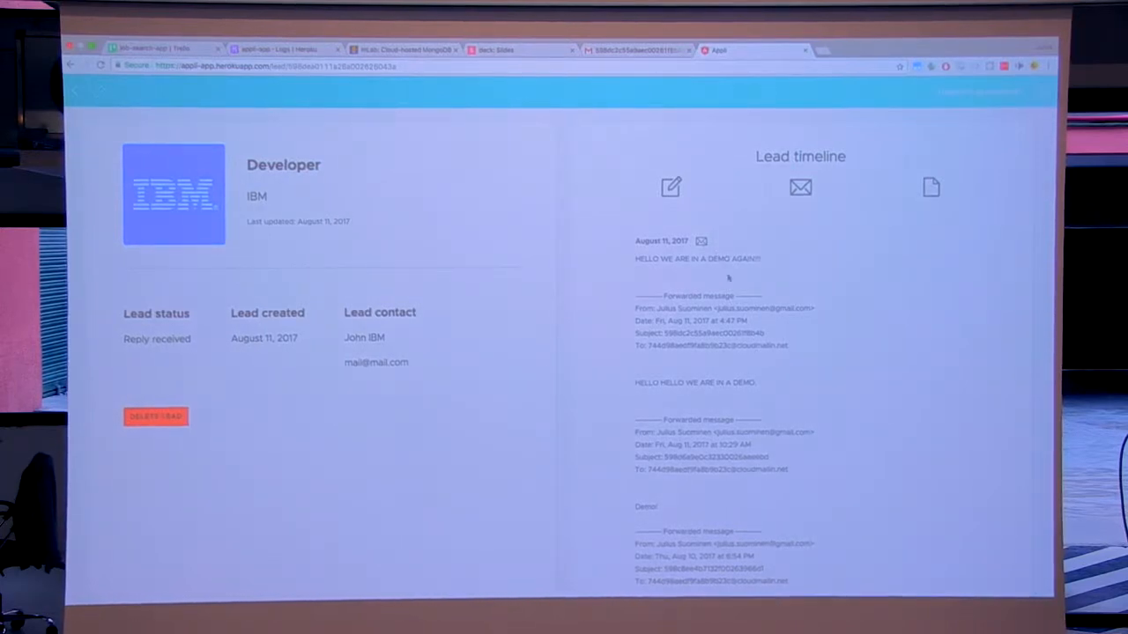
# Step: Scroll down through the IBM Developer lead's email timeline
pyautogui.scroll(-3)
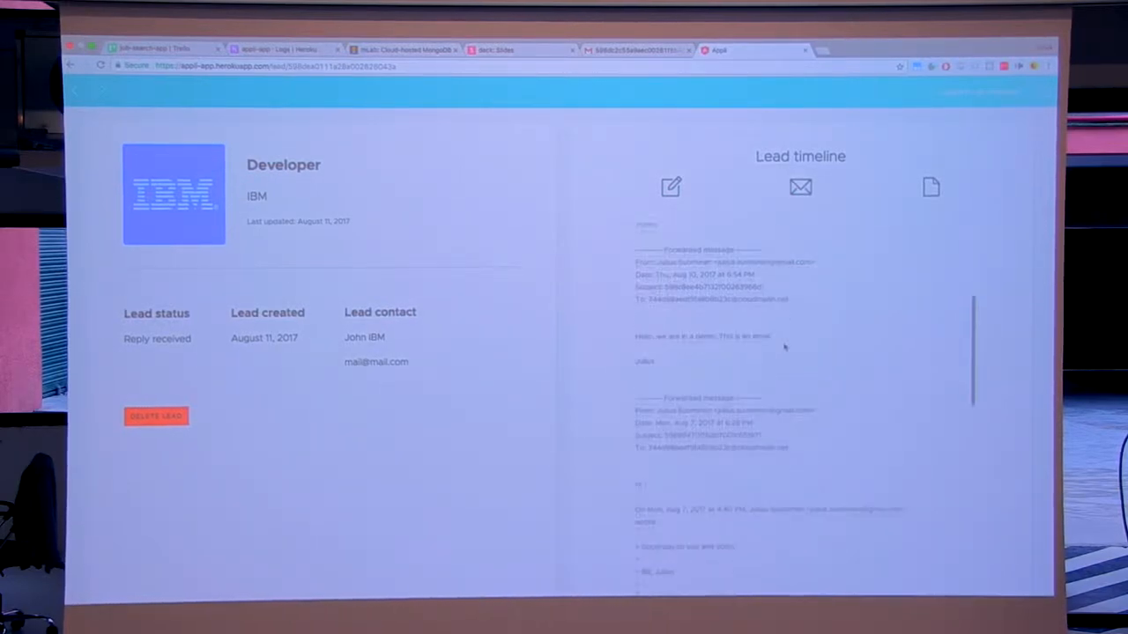
pyautogui.scroll(-3)
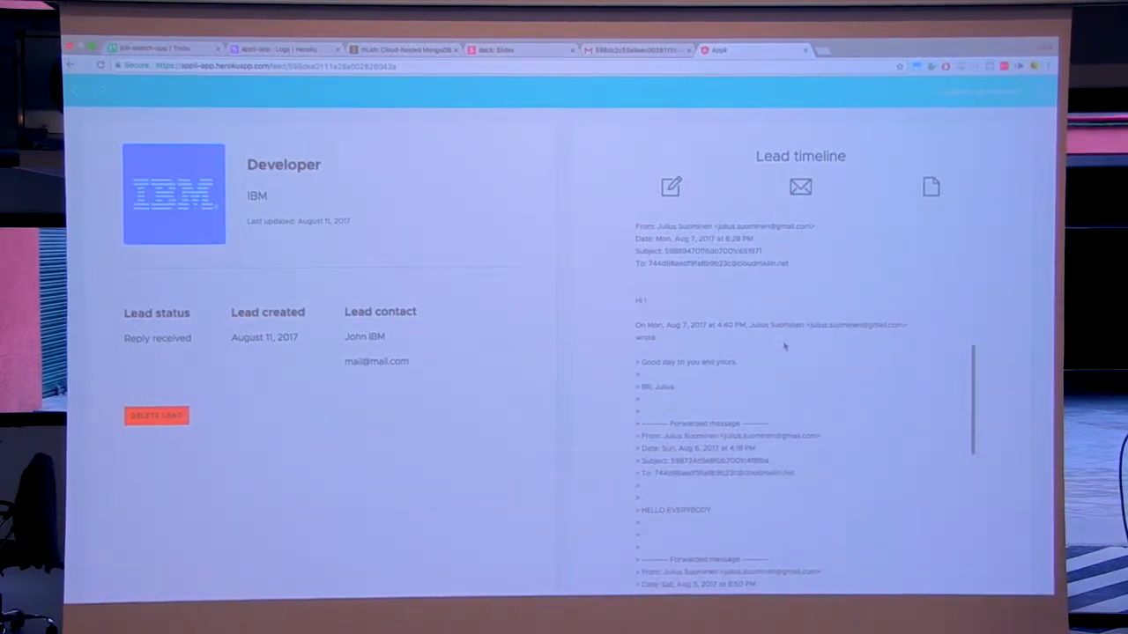
pyautogui.scroll(-3)
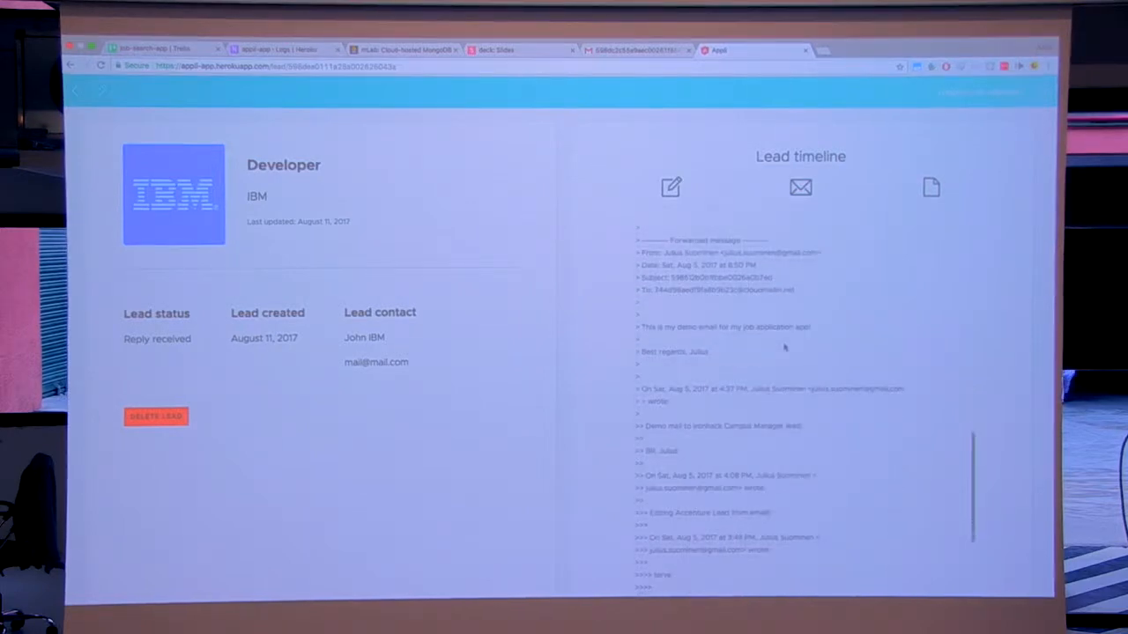
pyautogui.scroll(-3)
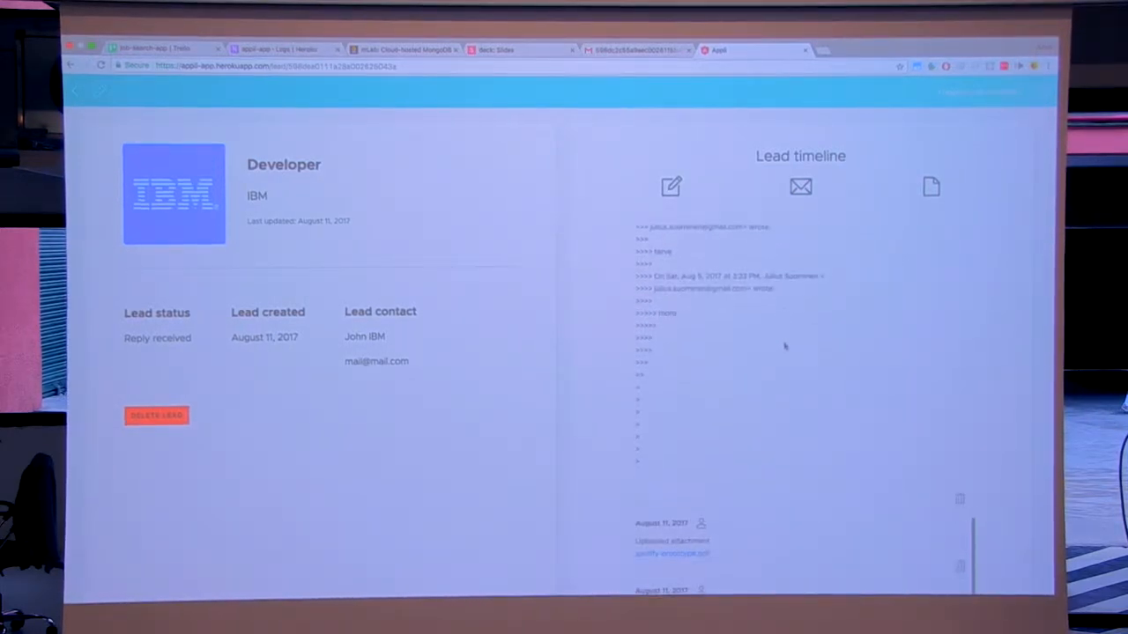
pyautogui.scroll(-3)
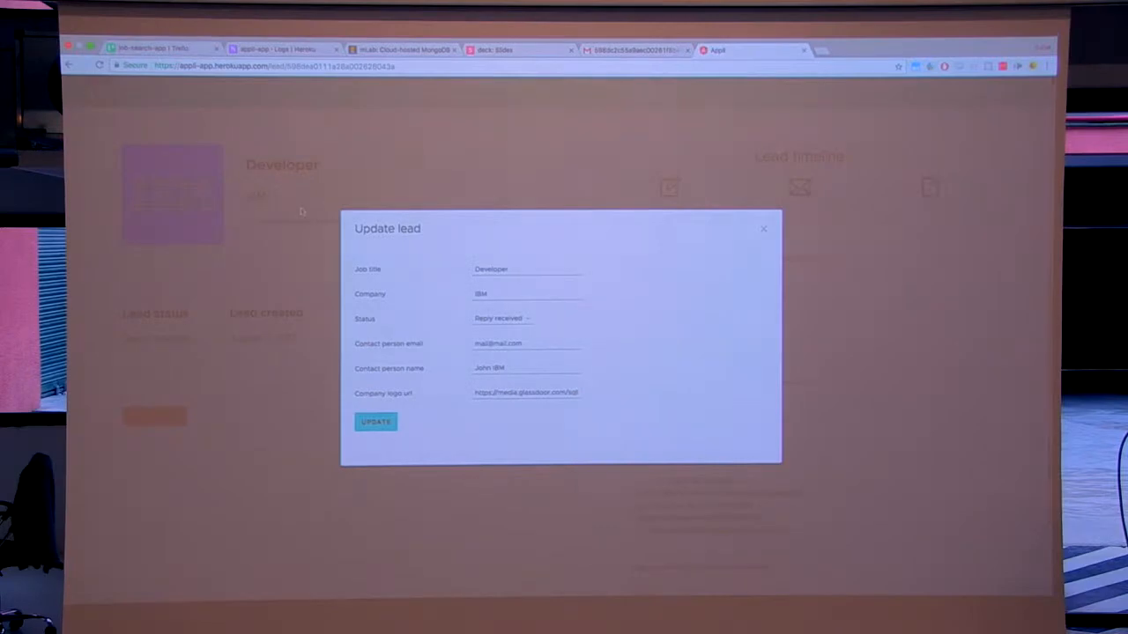
# Step: Change the IBM lead's job title to DeveloperERERERERE and go back to the dashboard
pyautogui.click(526, 269)
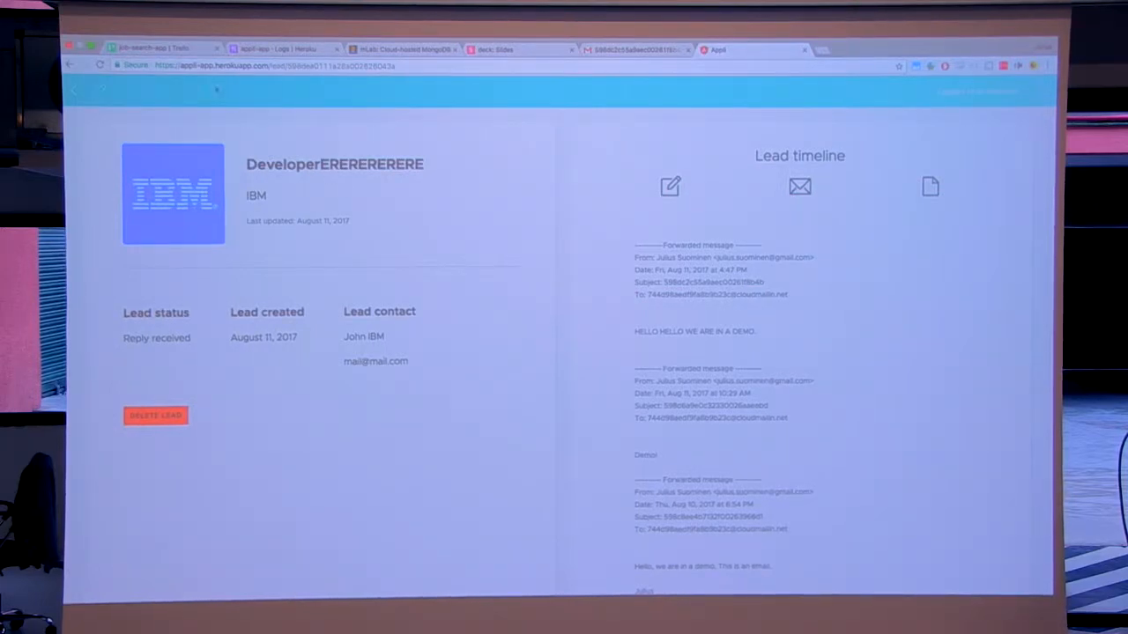
pyautogui.click(69, 65)
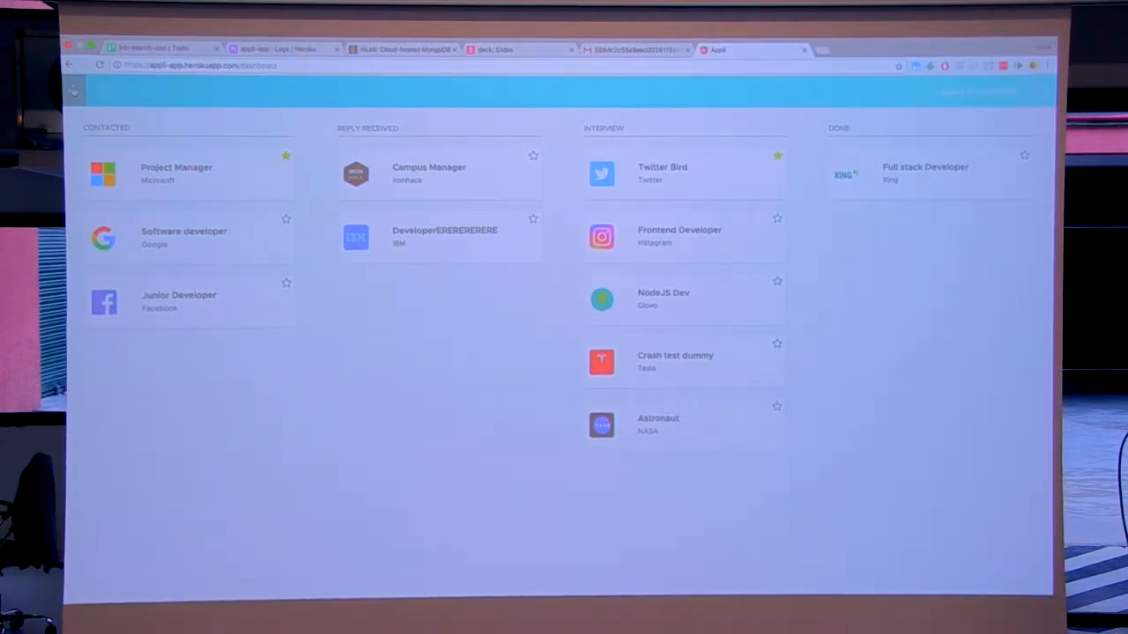
# Step: Switch to the mLab browser tab showing the leads collection
pyautogui.click(404, 61)
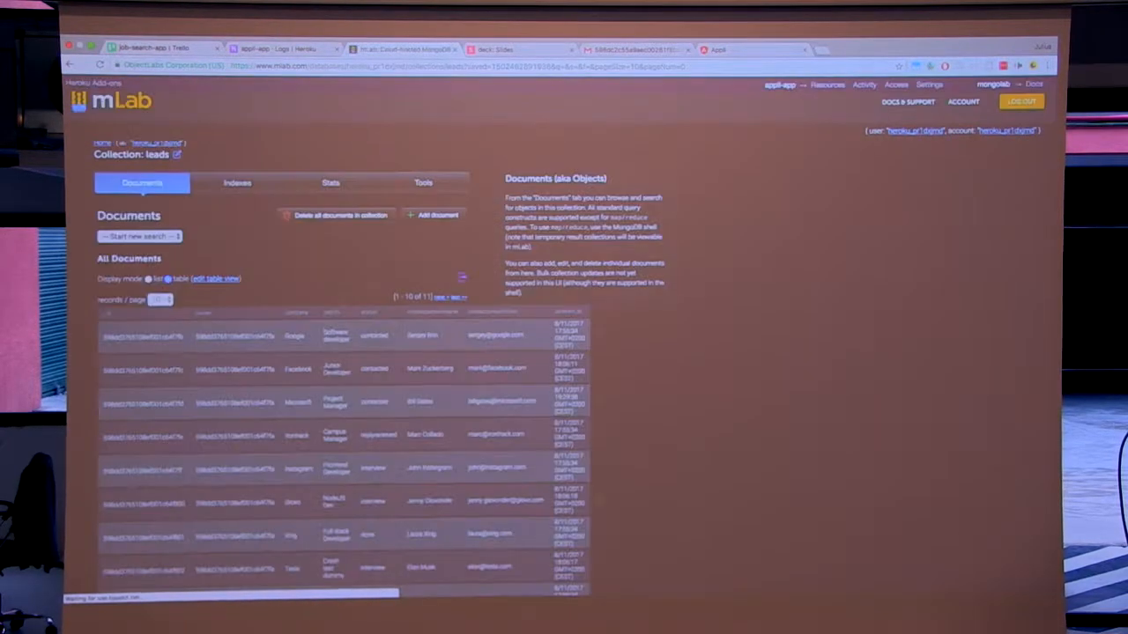
# Step: Back-date the Google lead to March 11 and the Instagram lead to April 11, saving each document
pyautogui.click(141, 335)
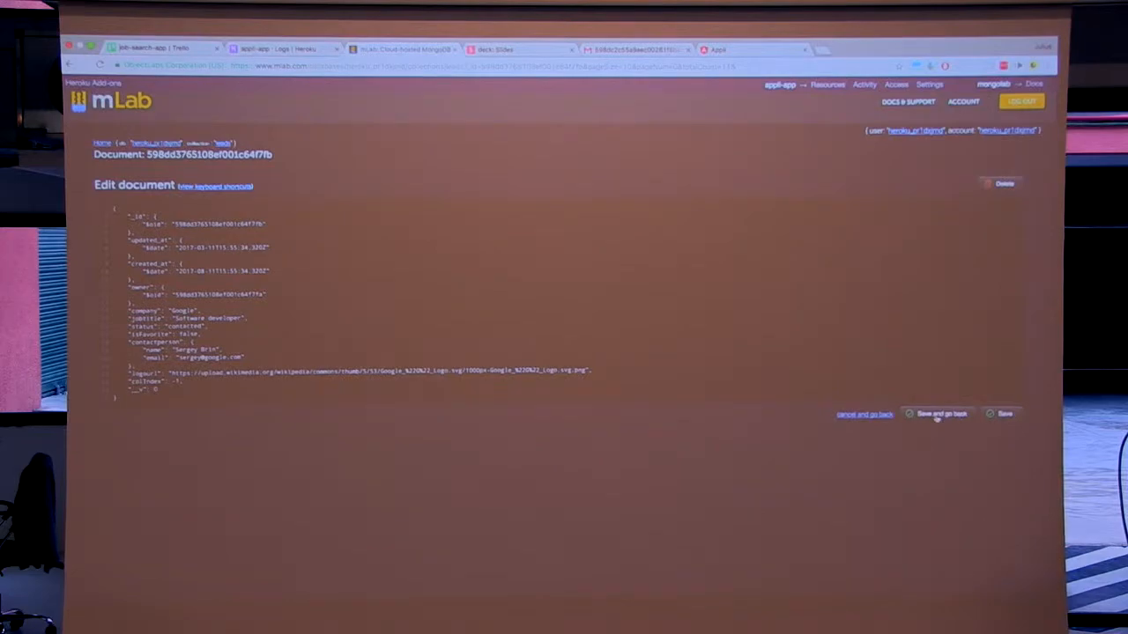
pyautogui.click(937, 415)
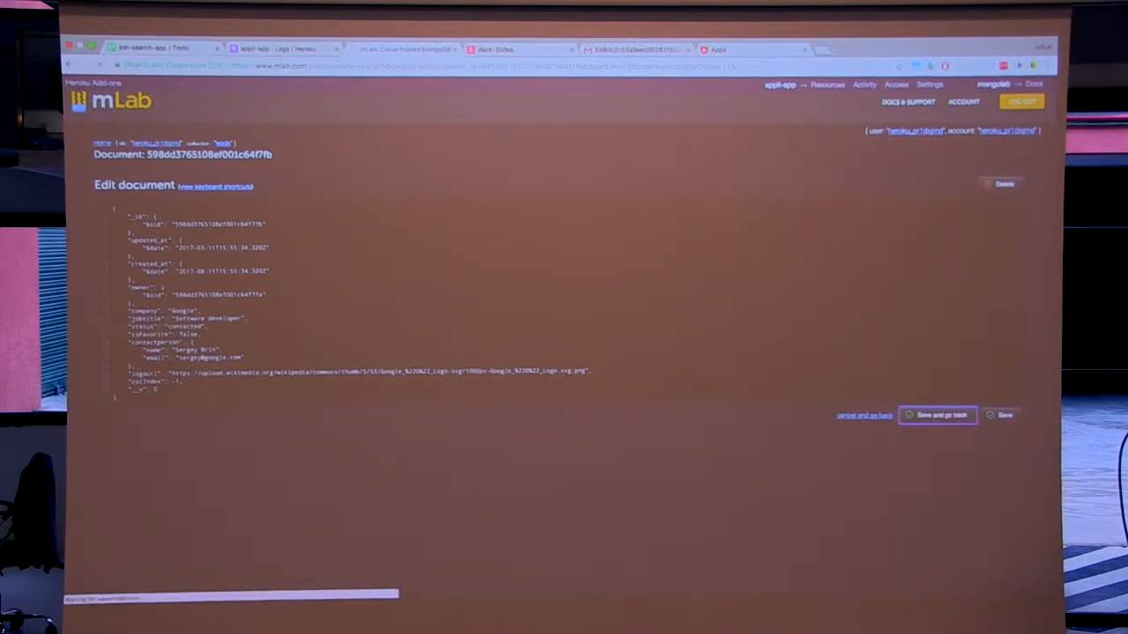
pyautogui.click(939, 415)
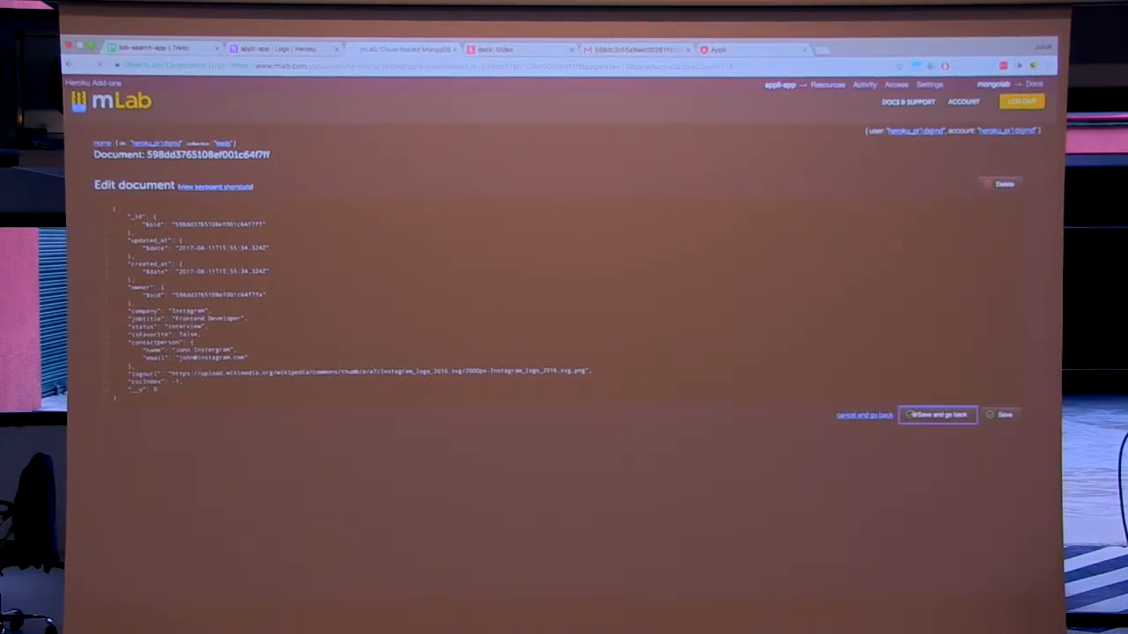
pyautogui.click(936, 414)
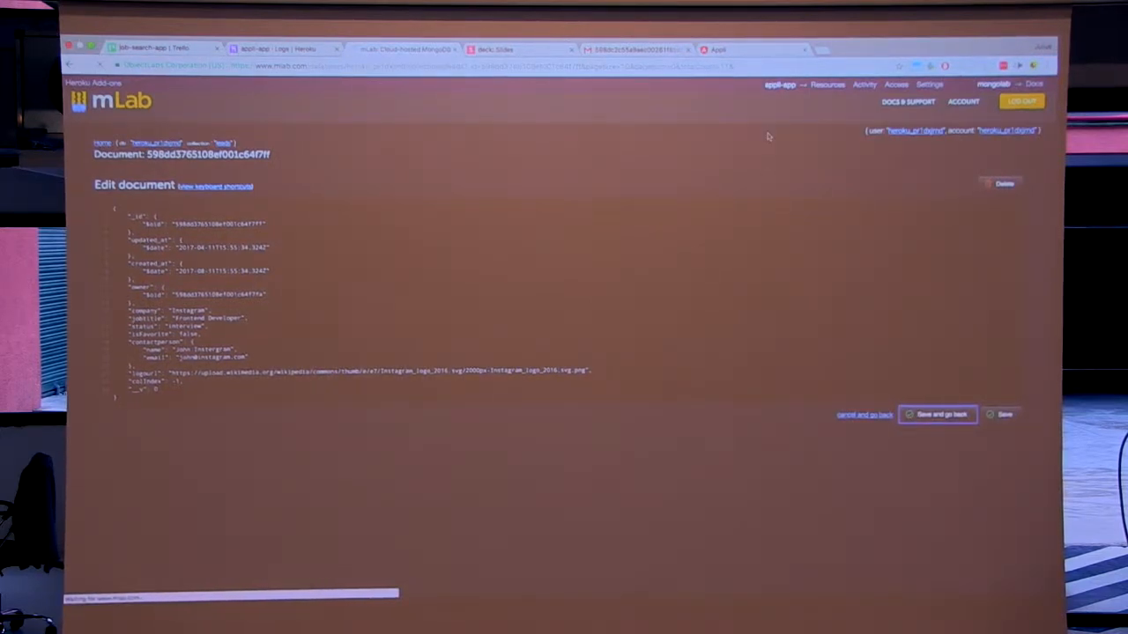
pyautogui.click(938, 414)
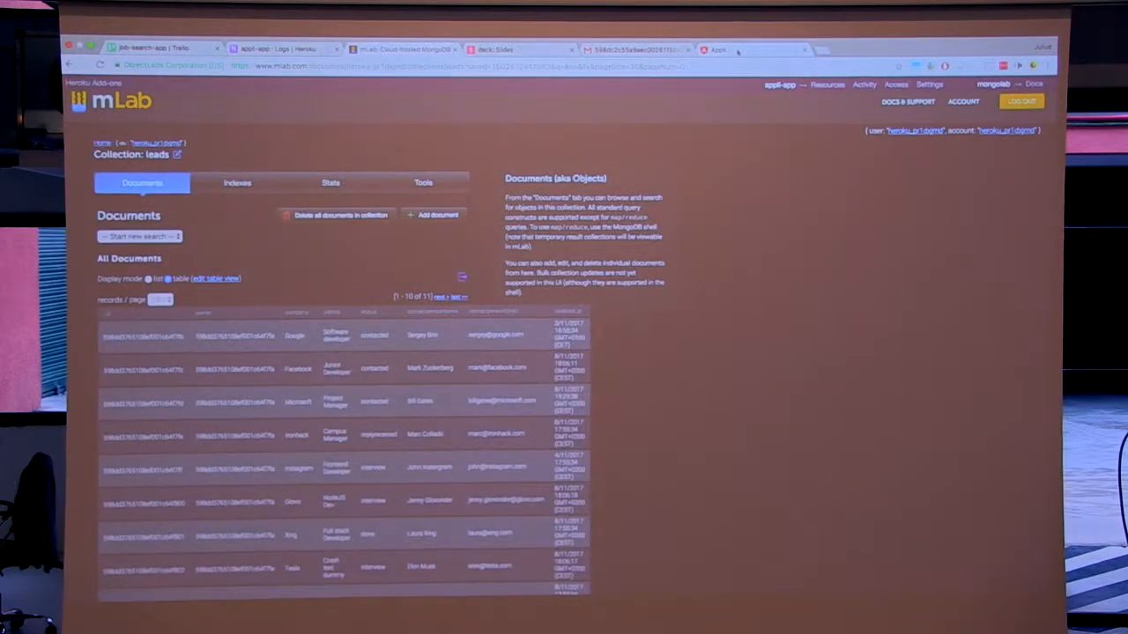
# Step: Return to the Appli dashboard to see the alarm for the back-dated leads
pyautogui.click(749, 49)
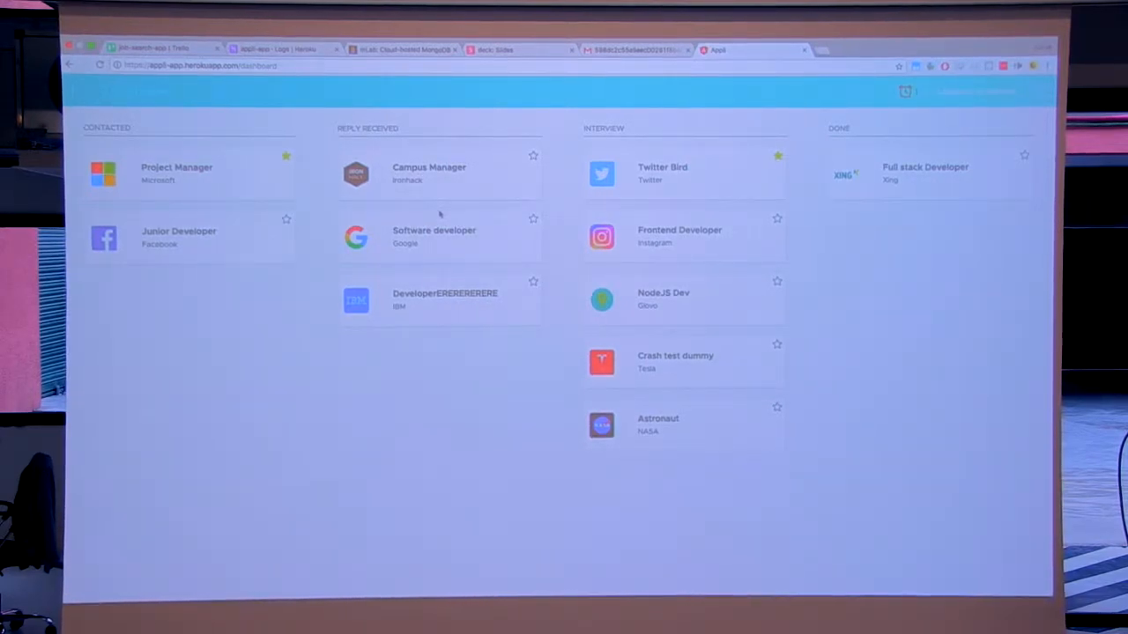
pyautogui.moveTo(709, 249)
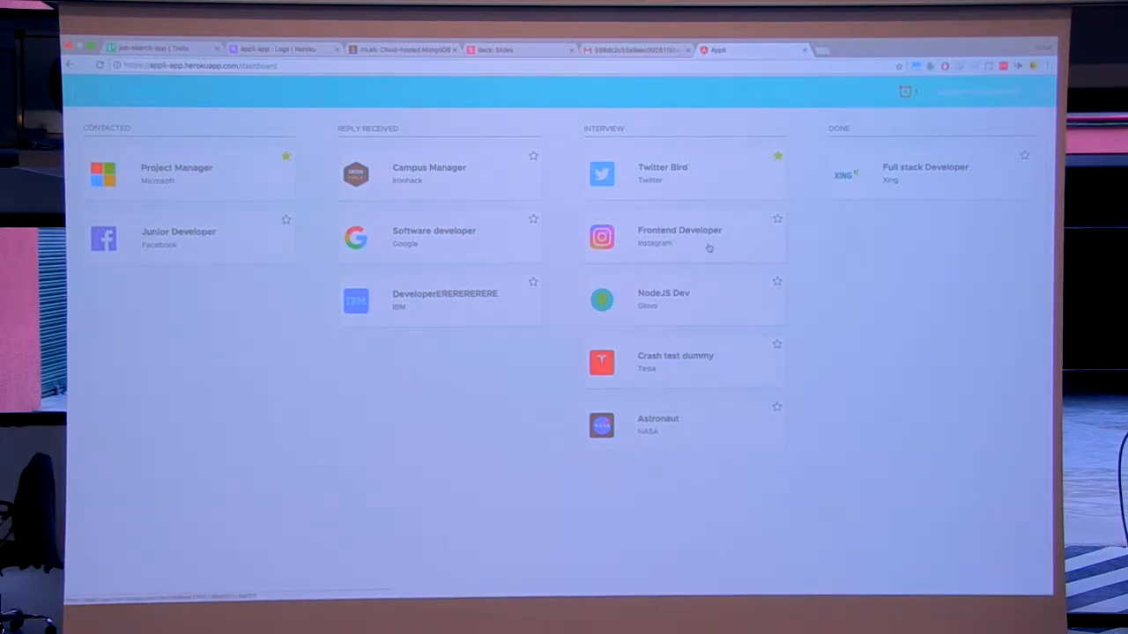
# Step: Open the Instagram Frontend Developer lead, enter a short note, and save it
pyautogui.click(680, 236)
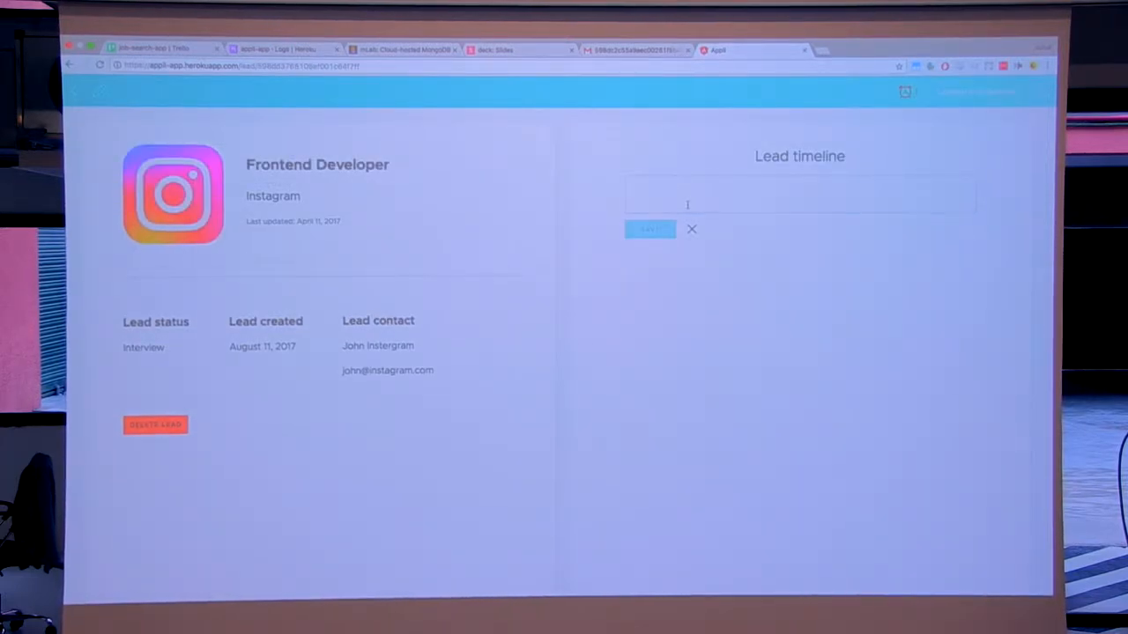
pyautogui.write('std')
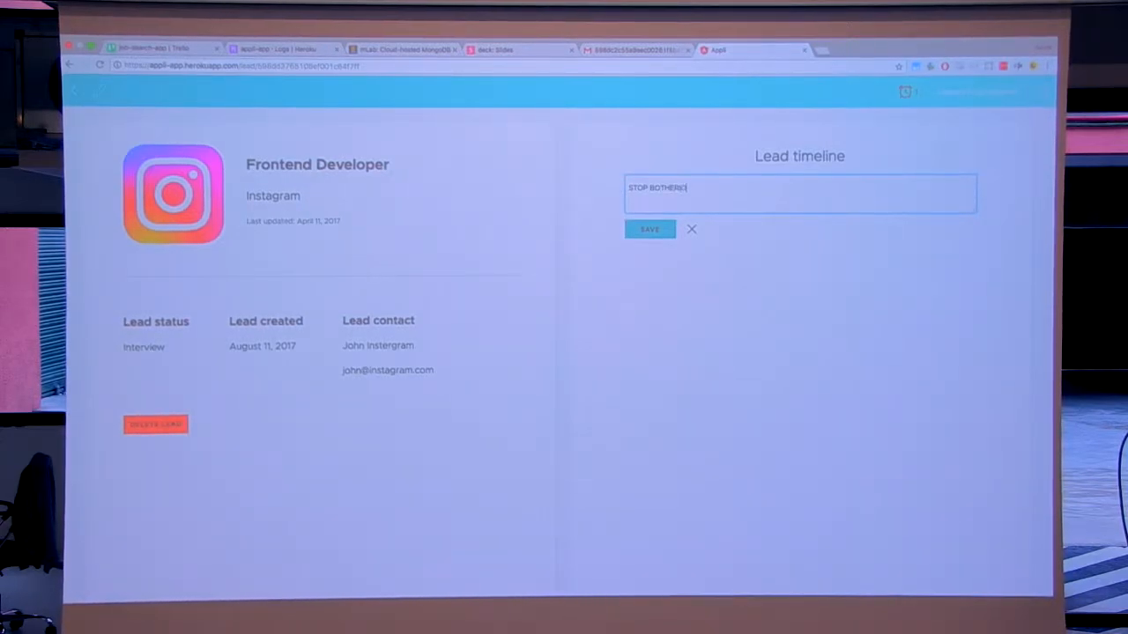
pyautogui.press('backspace')
pyautogui.write('NG M')
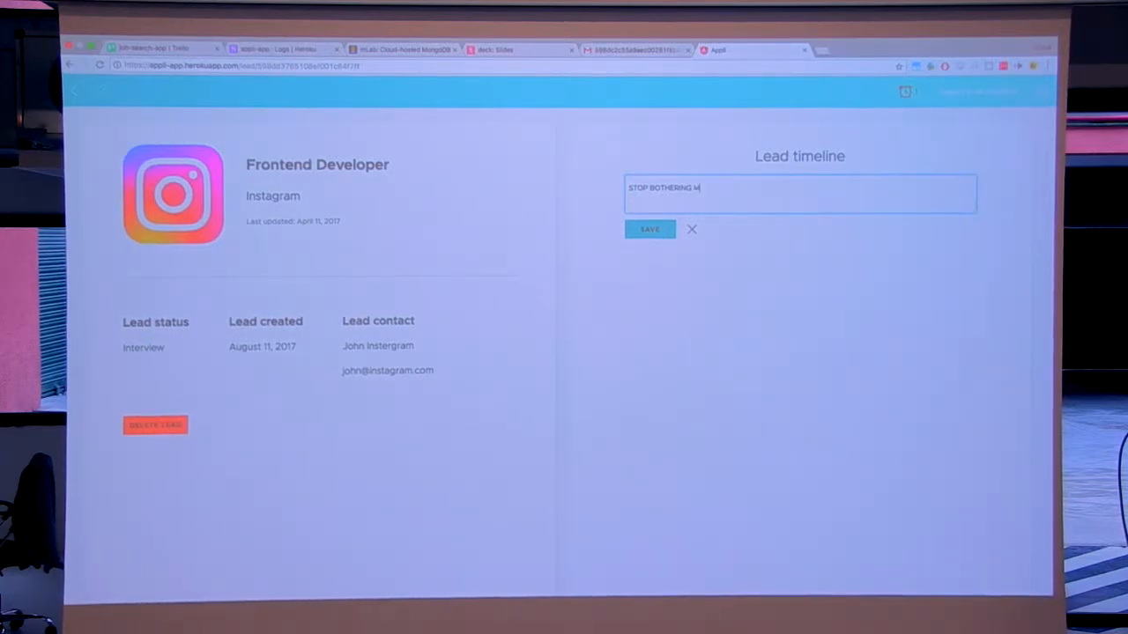
pyautogui.click(649, 230)
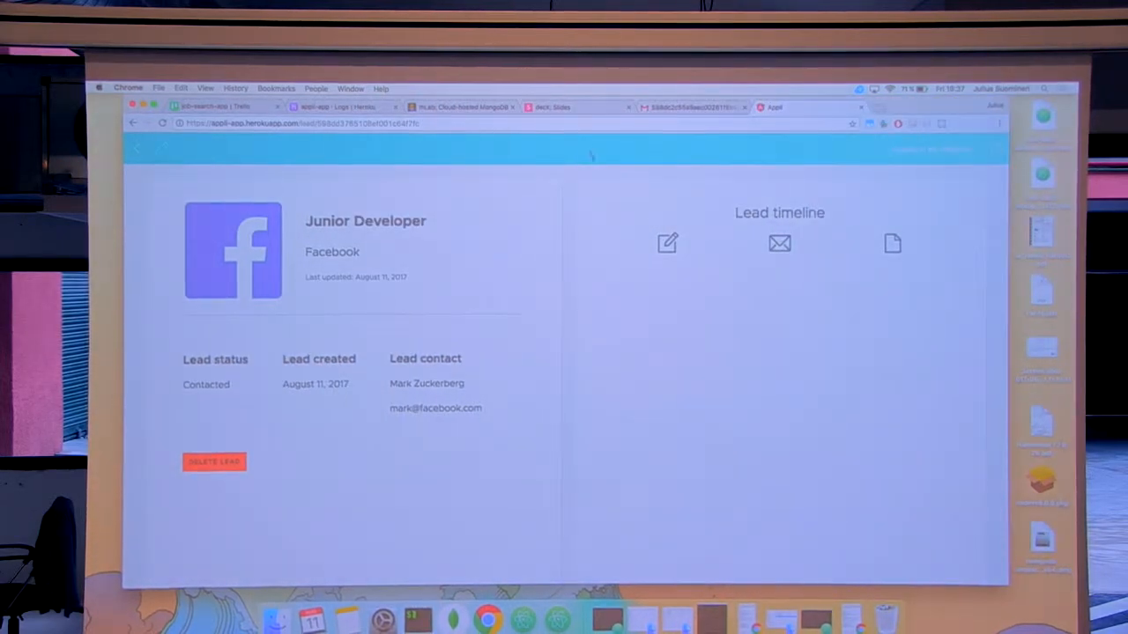
# Step: Go back to the presentation on the 'Structure for each work day' slide
pyautogui.click(551, 106)
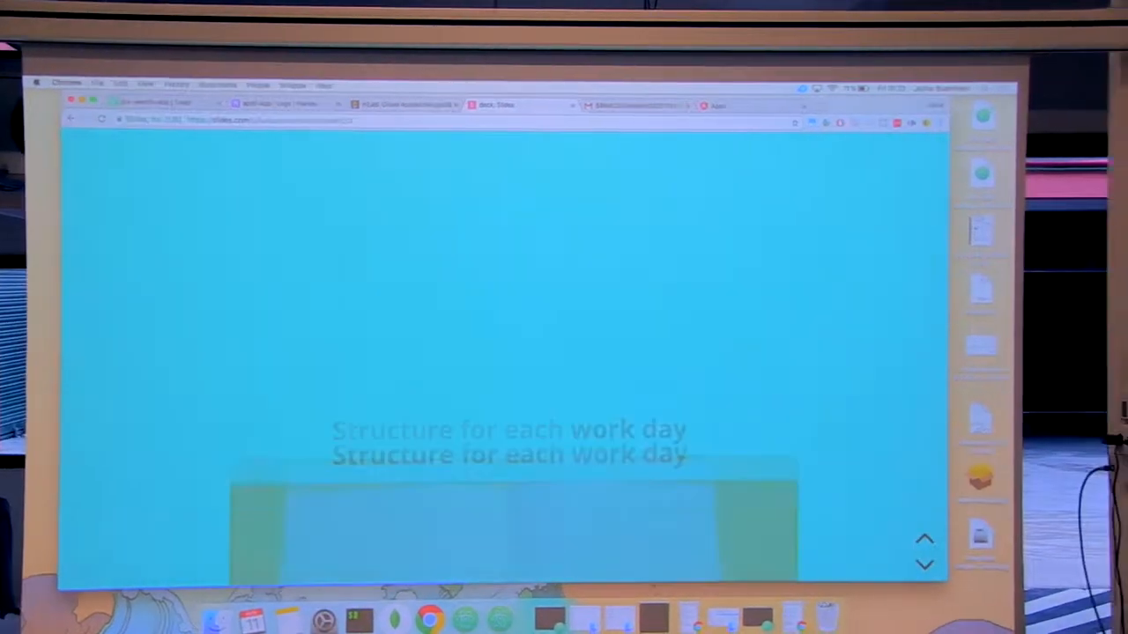